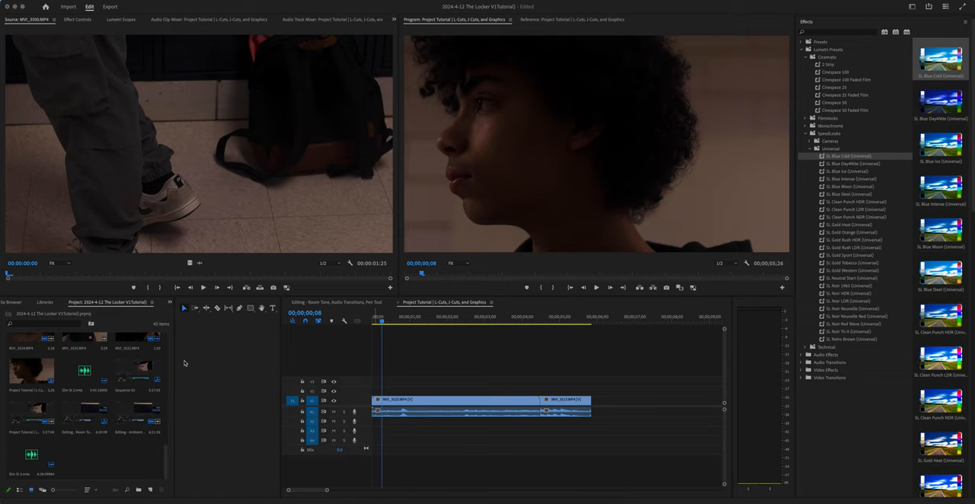
{"action": "mouse_move", "coordinate": [103, 456]}
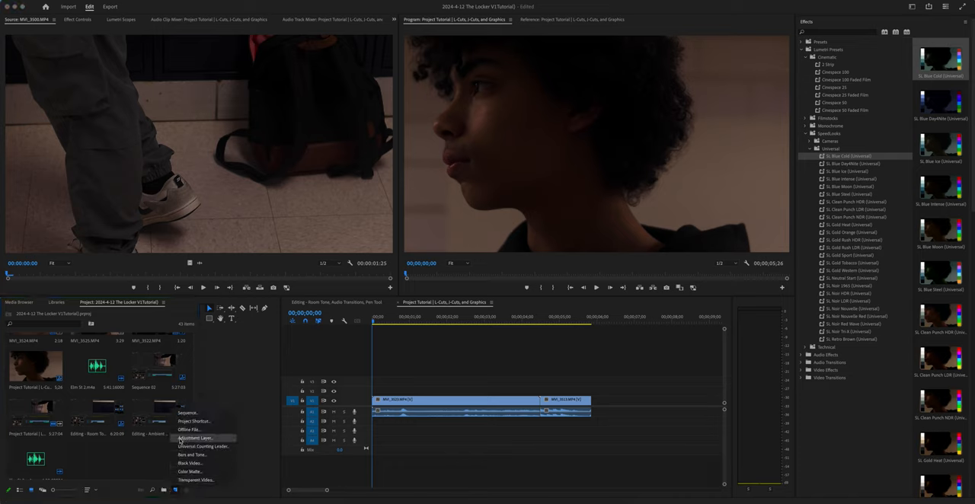
- Create a new adjustment layer with default video settings and begin renaming it Color Grading
{"action": "left_click", "coordinate": [195, 438]}
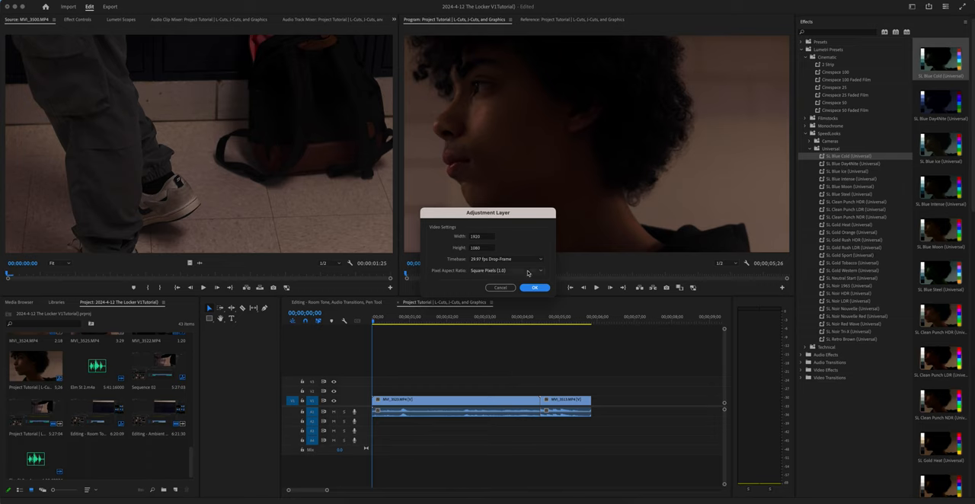
{"action": "left_click", "coordinate": [534, 287]}
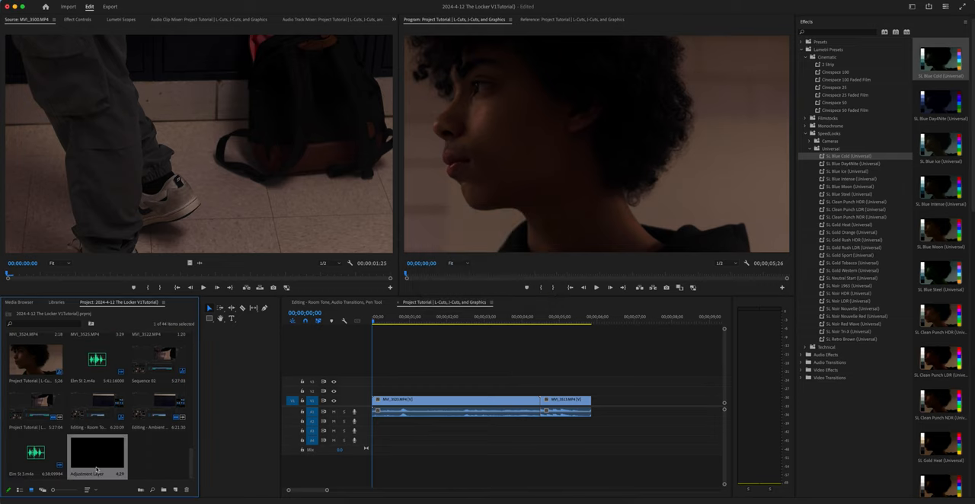
{"action": "left_click", "coordinate": [95, 472]}
{"action": "type", "text": "Color Grading"}
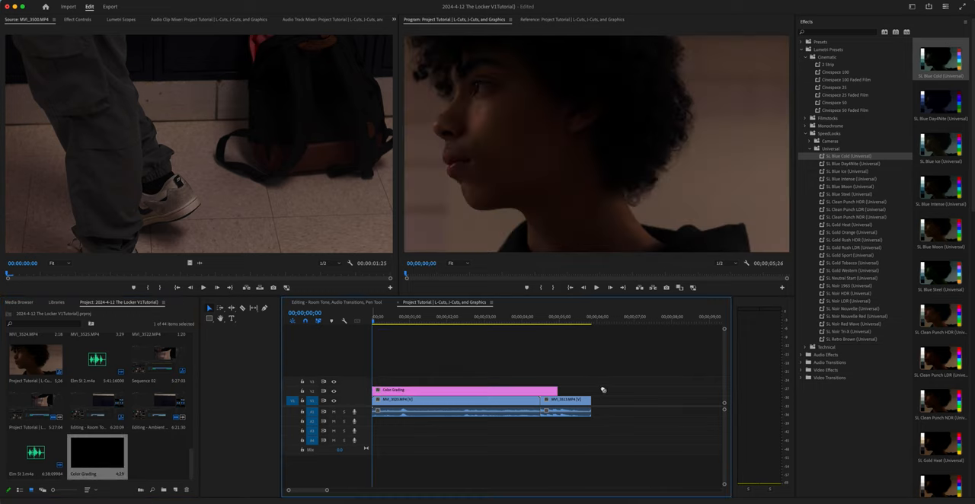
- Extend the Color Grading adjustment layer's end to cover both clips below
{"action": "left_click_drag", "start_coordinate": [544, 390], "coordinate": [587, 390]}
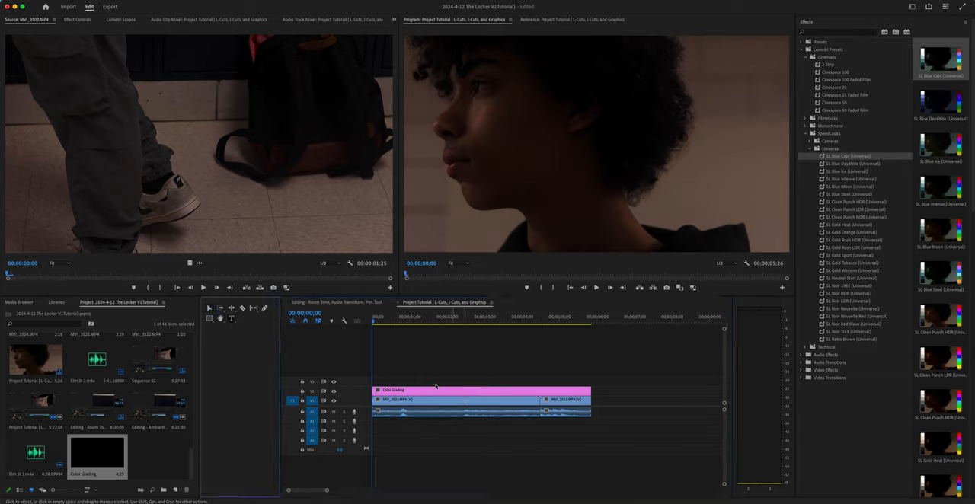
{"action": "type", "text": "Te"}
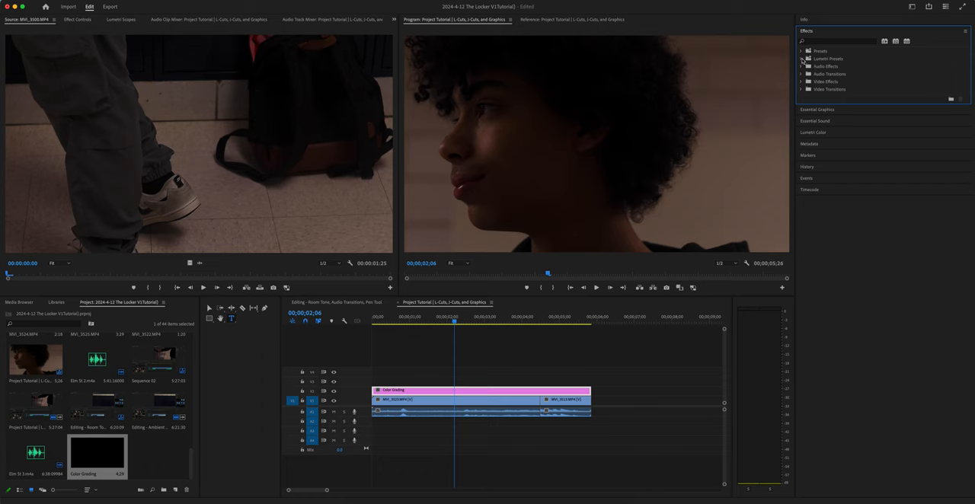
- Open the Lumetri Presets list in the Effects panel
{"action": "left_click", "coordinate": [801, 59]}
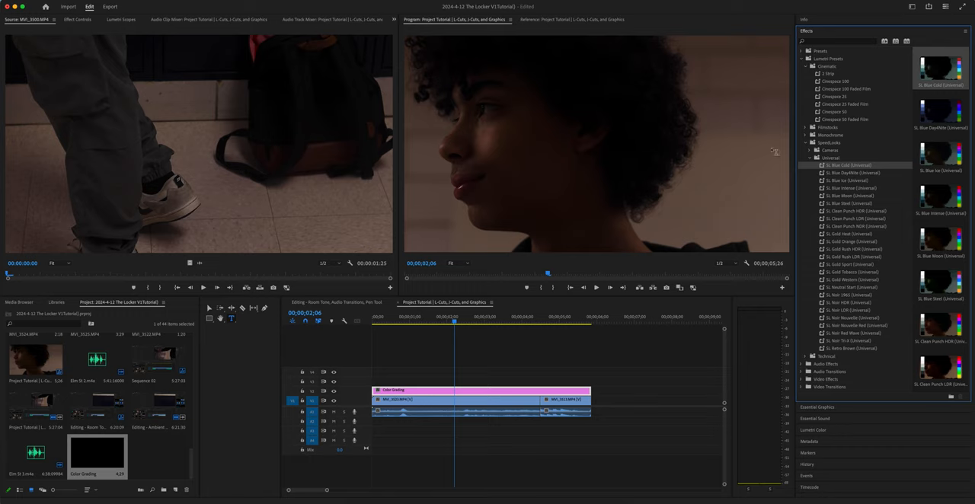
{"action": "mouse_move", "coordinate": [793, 226]}
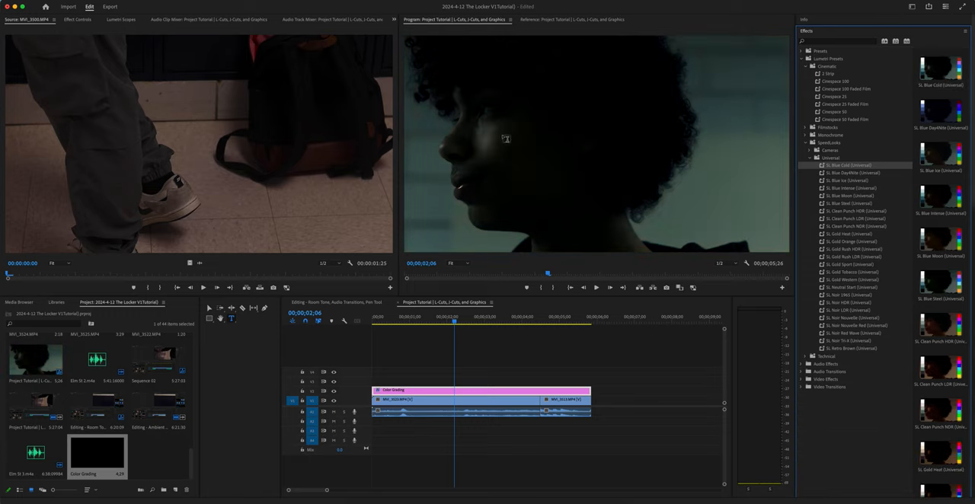
{"action": "mouse_move", "coordinate": [435, 396]}
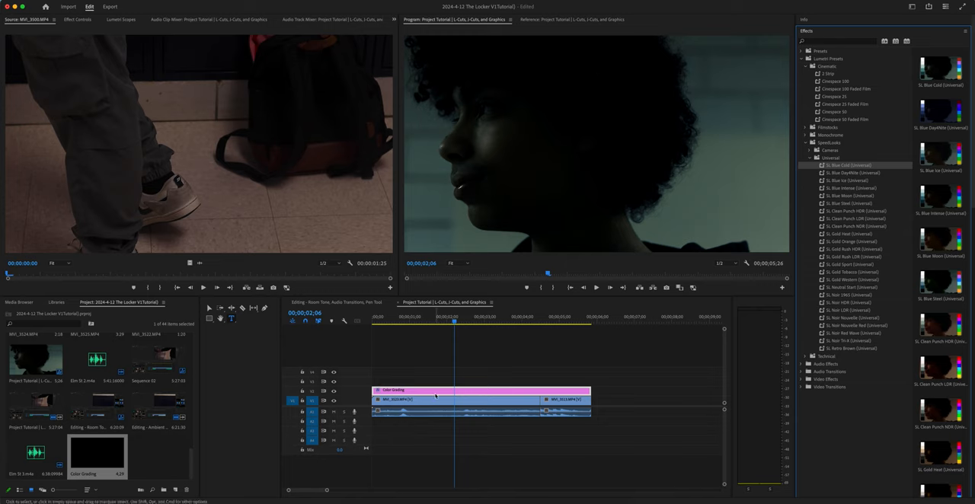
{"action": "mouse_move", "coordinate": [434, 395]}
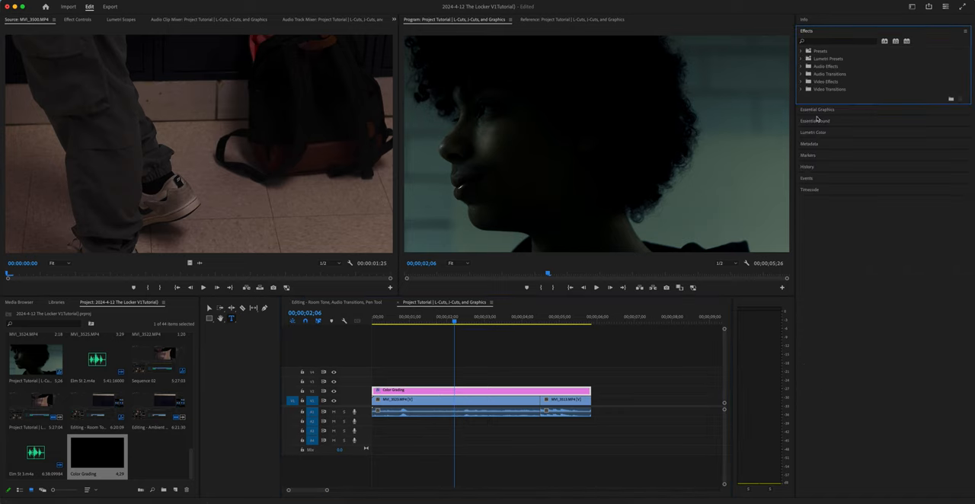
- In Lumetri Color, try Exposure, Contrast, Highlights, Shadows and Whites, returning them to neutral
{"action": "left_click", "coordinate": [812, 131]}
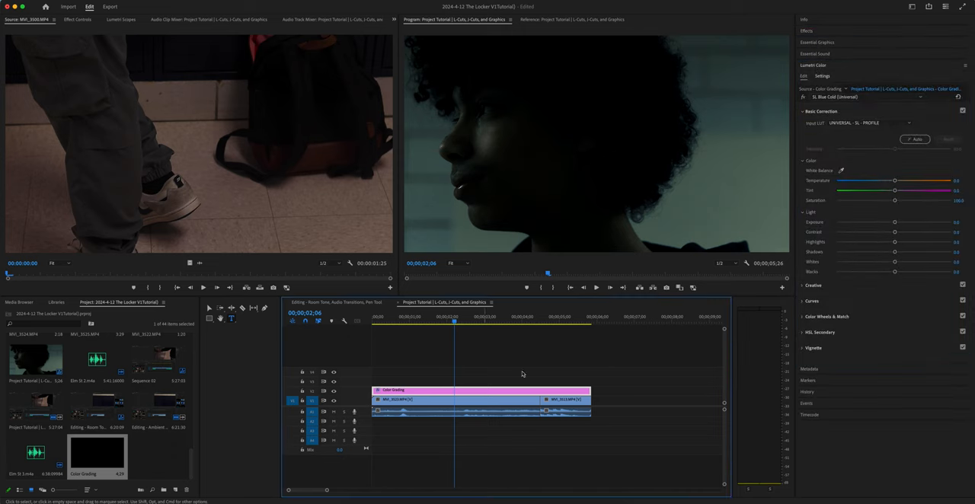
{"action": "mouse_move", "coordinate": [576, 283]}
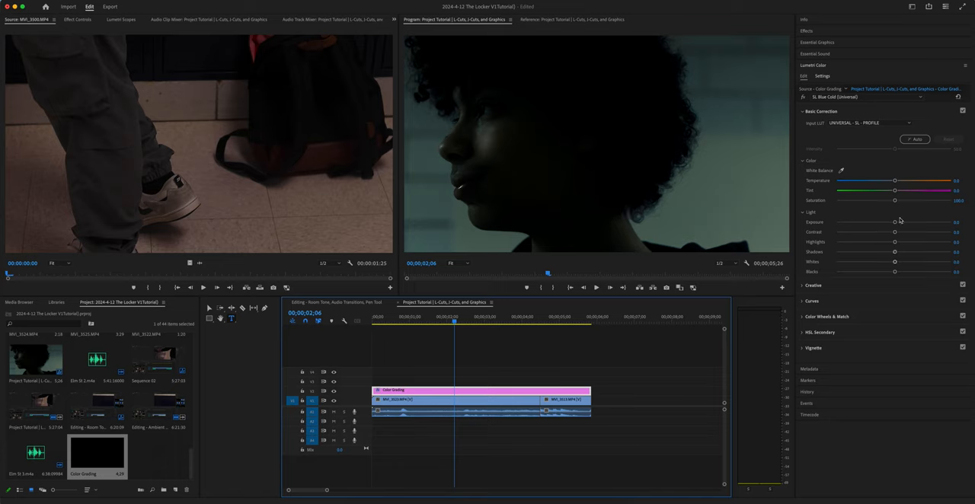
{"action": "left_click_drag", "start_coordinate": [894, 221], "coordinate": [897, 221]}
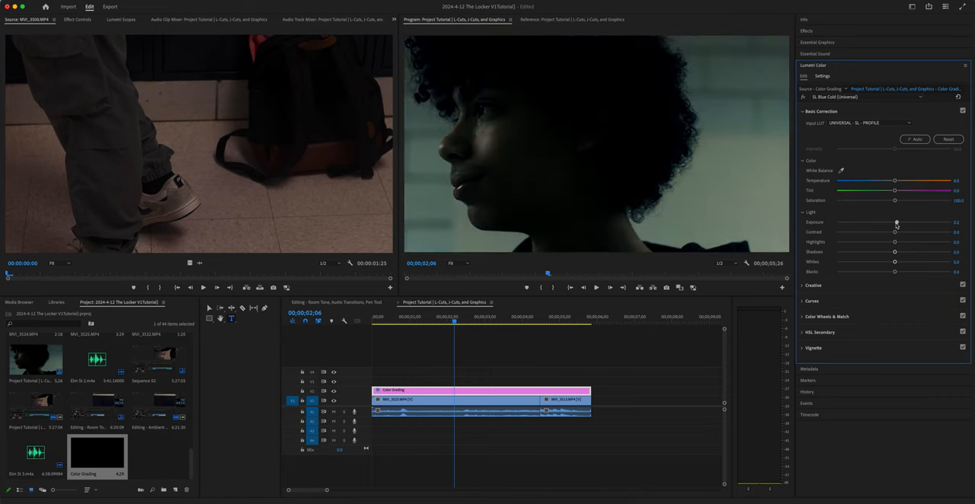
{"action": "left_click_drag", "start_coordinate": [895, 223], "coordinate": [901, 222]}
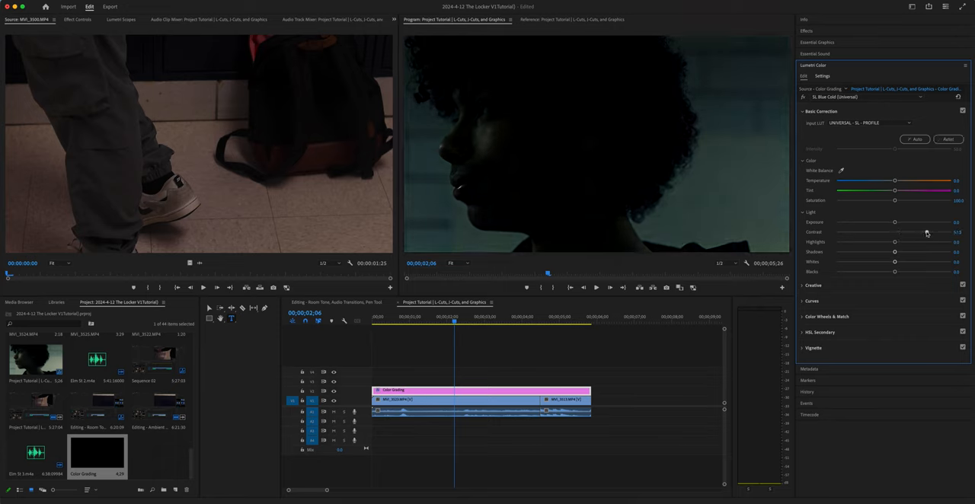
{"action": "left_click_drag", "start_coordinate": [895, 232], "coordinate": [849, 232]}
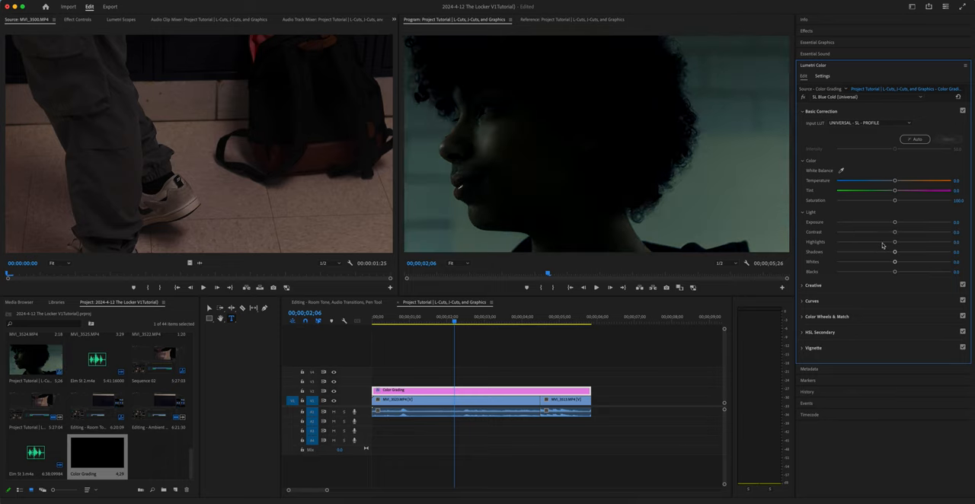
{"action": "left_click_drag", "start_coordinate": [894, 242], "coordinate": [861, 242]}
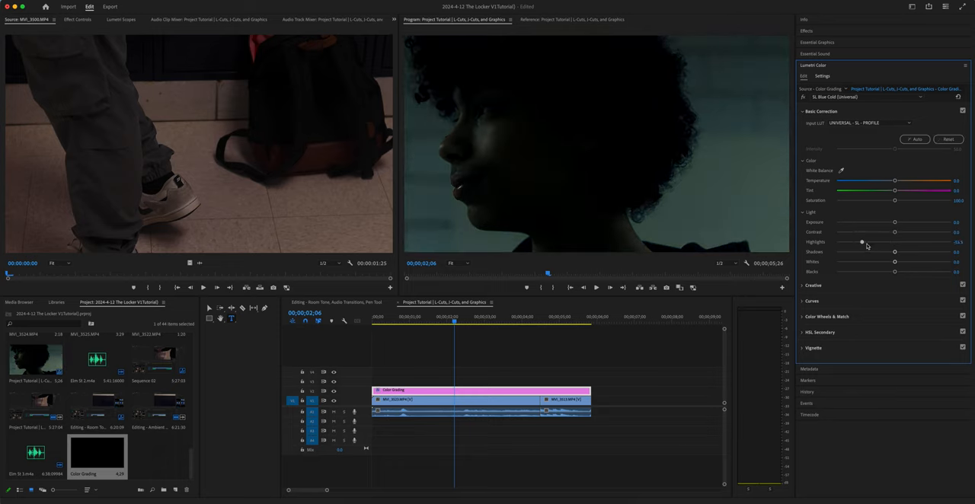
{"action": "left_click_drag", "start_coordinate": [861, 242], "coordinate": [916, 242]}
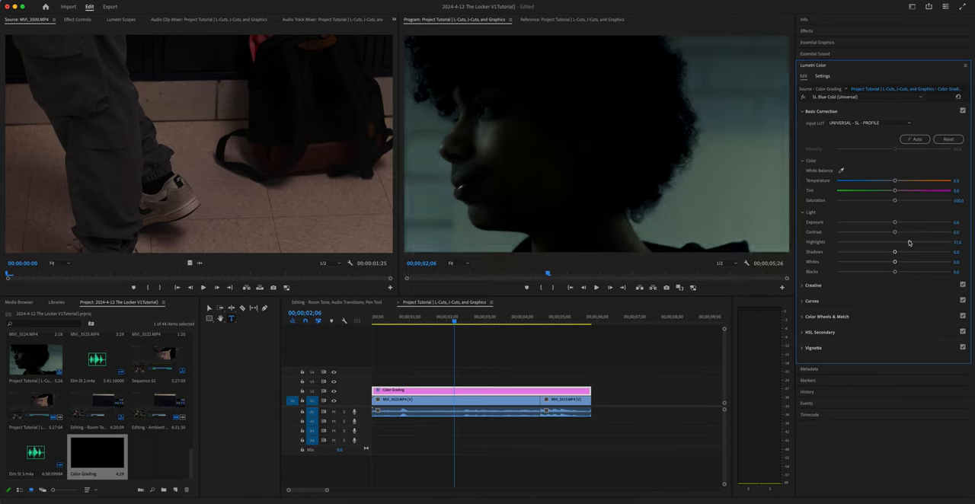
{"action": "left_click_drag", "start_coordinate": [895, 252], "coordinate": [917, 252]}
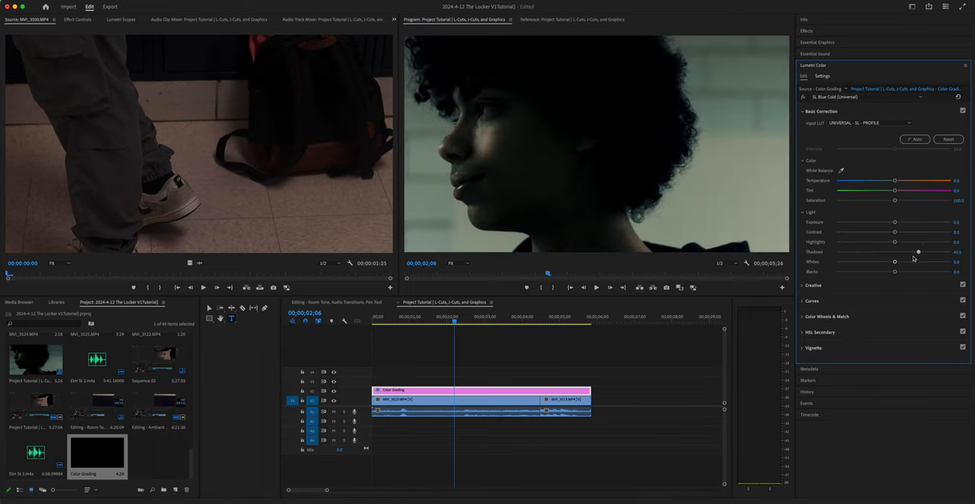
{"action": "left_click_drag", "start_coordinate": [918, 251], "coordinate": [881, 251]}
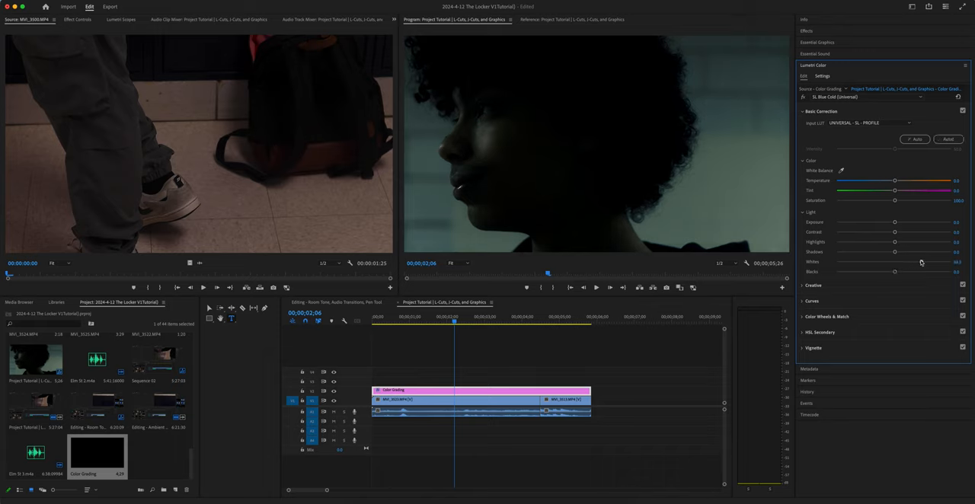
{"action": "left_click_drag", "start_coordinate": [894, 262], "coordinate": [916, 262]}
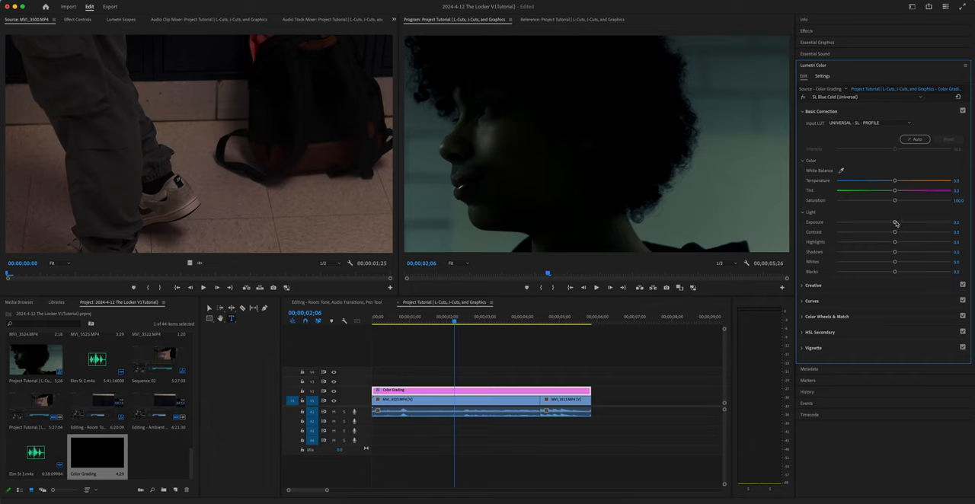
{"action": "mouse_move", "coordinate": [898, 252]}
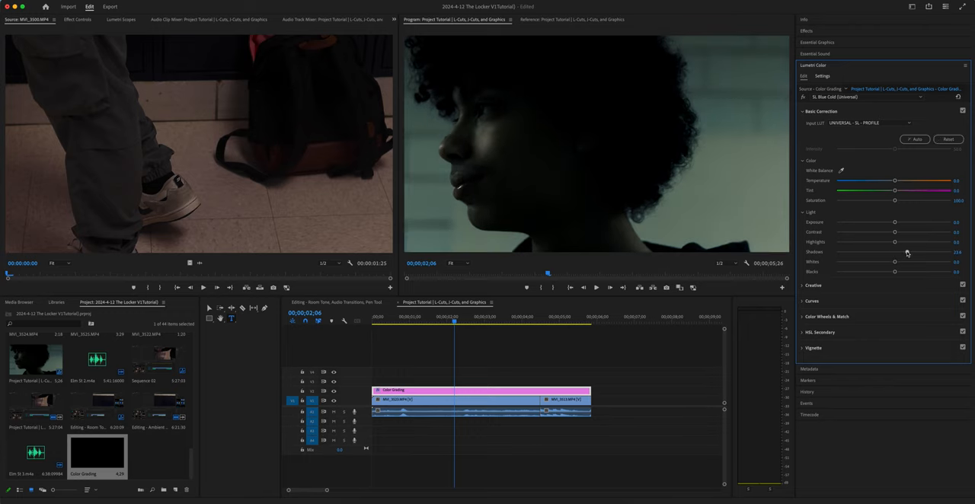
- Lift the Shadows slider so the subject's face becomes visible
{"action": "left_click_drag", "start_coordinate": [894, 252], "coordinate": [922, 252]}
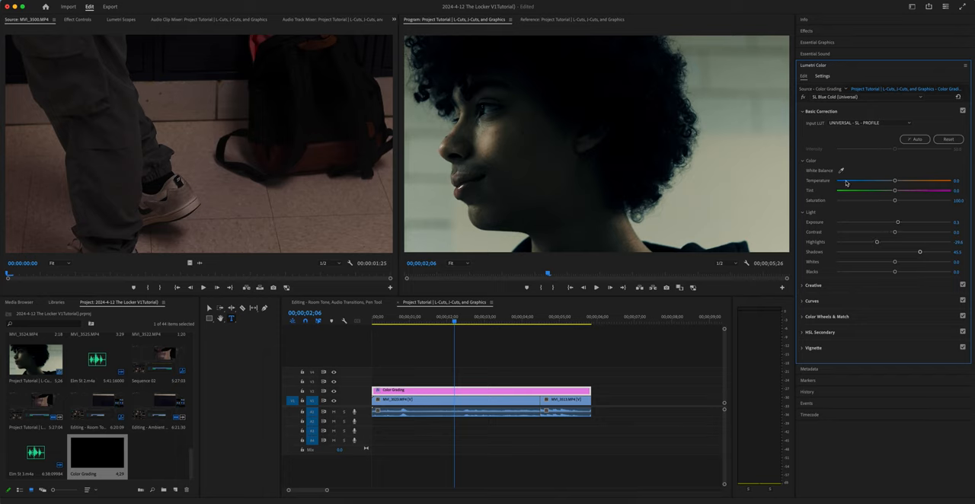
{"action": "mouse_move", "coordinate": [940, 112]}
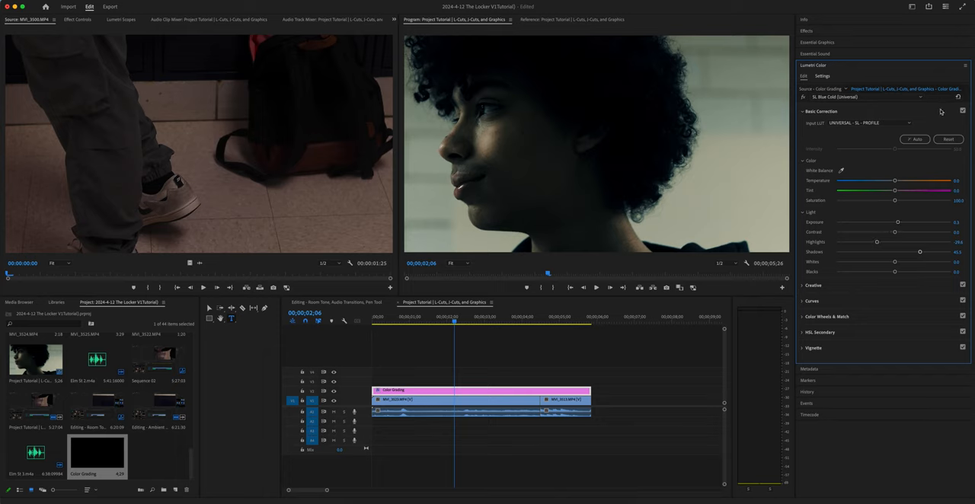
{"action": "left_click", "coordinate": [961, 110]}
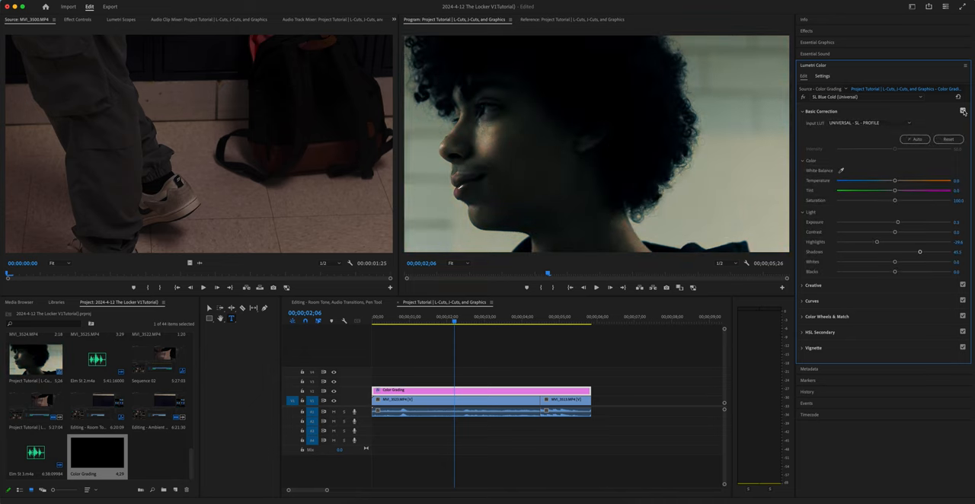
{"action": "left_click", "coordinate": [542, 324]}
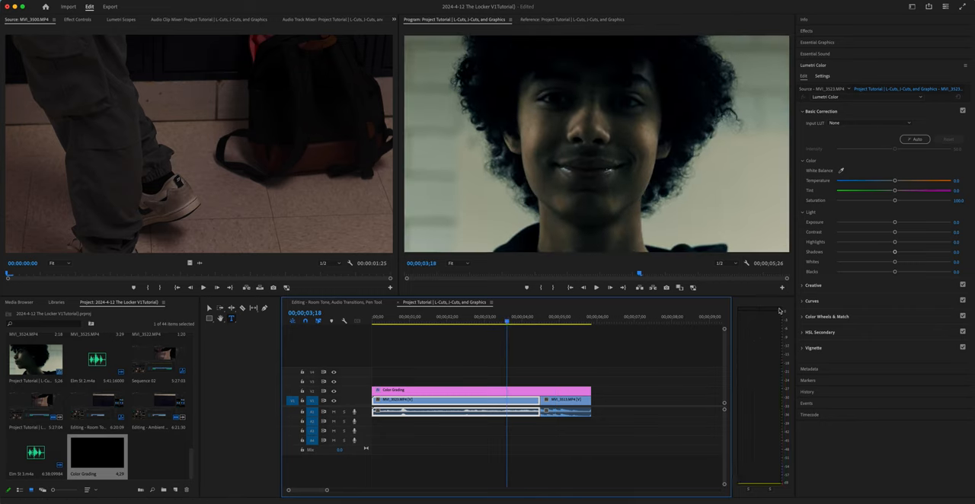
{"action": "mouse_move", "coordinate": [817, 173]}
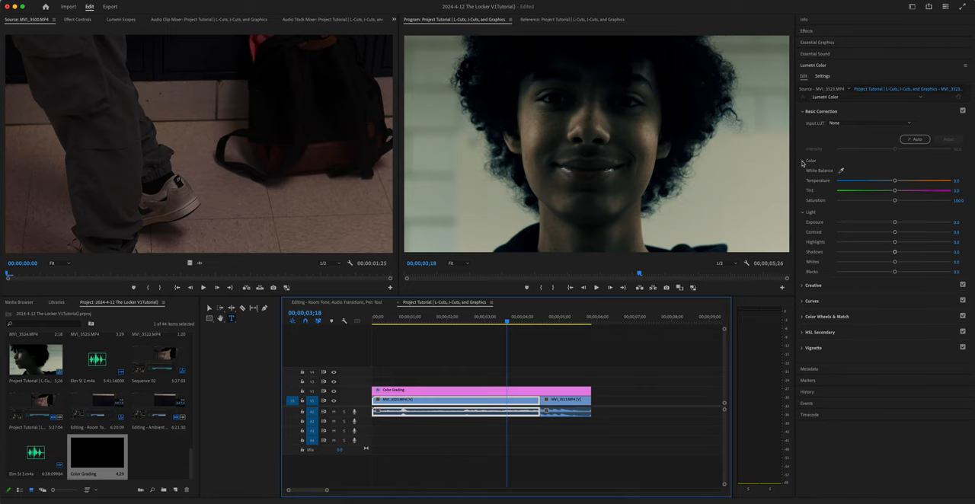
- Collapse the Basic Correction section in the second clip's Lumetri Color panel
{"action": "left_click", "coordinate": [802, 111]}
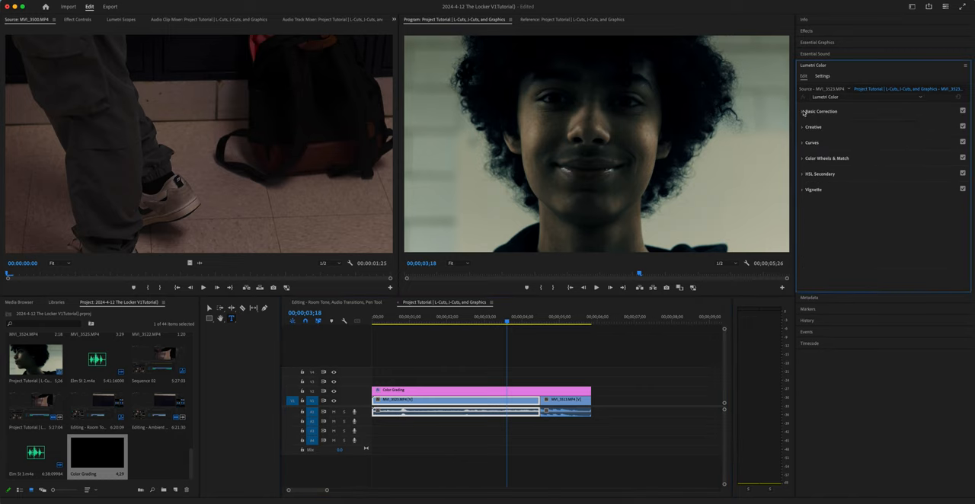